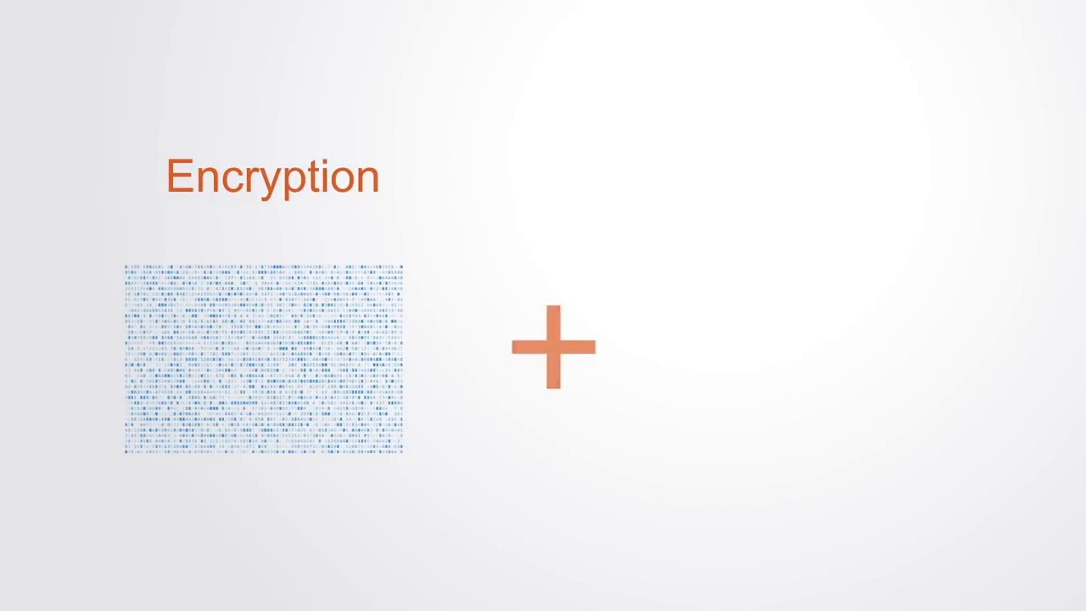
pyautogui.press('Right')
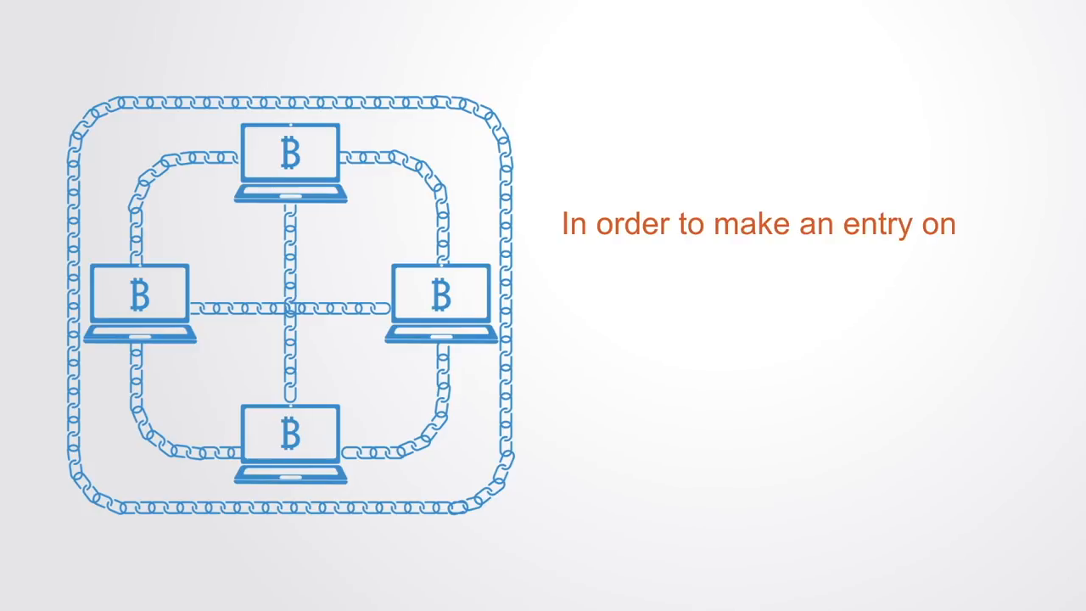
pyautogui.write('to the blockchain database all the co')
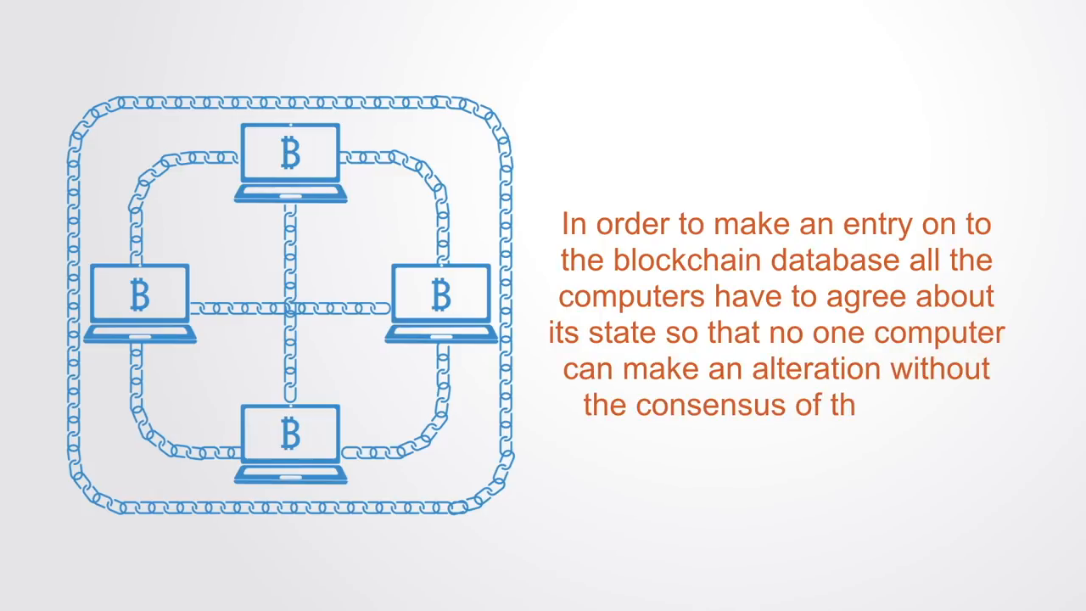
pyautogui.write('e others')
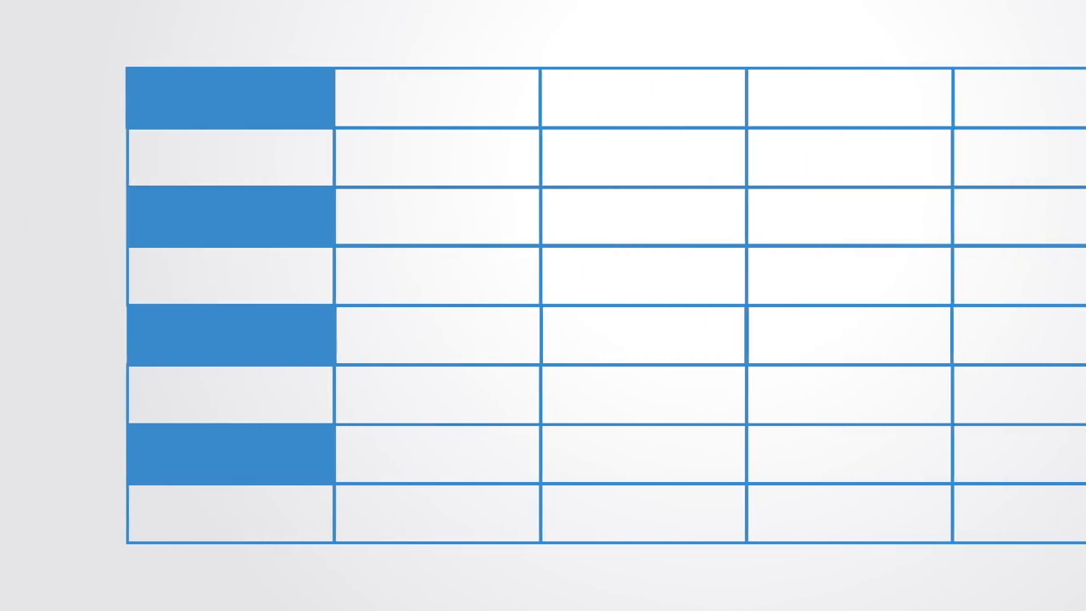
pyautogui.write('Inven')
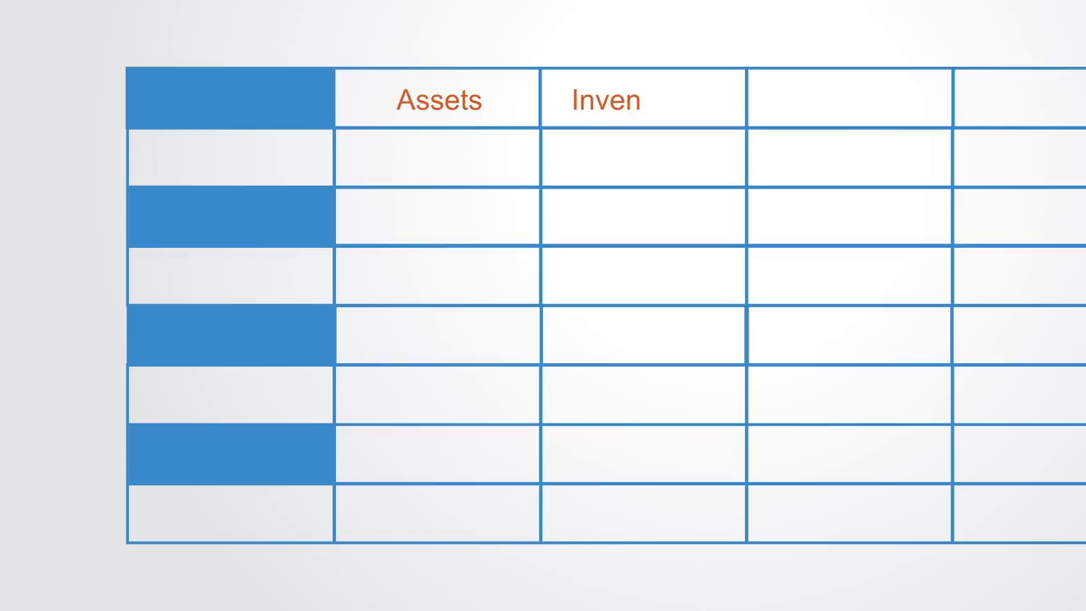
pyautogui.write('Inventory')
pyautogui.click(848, 98)
pyautogui.write('Transactions')
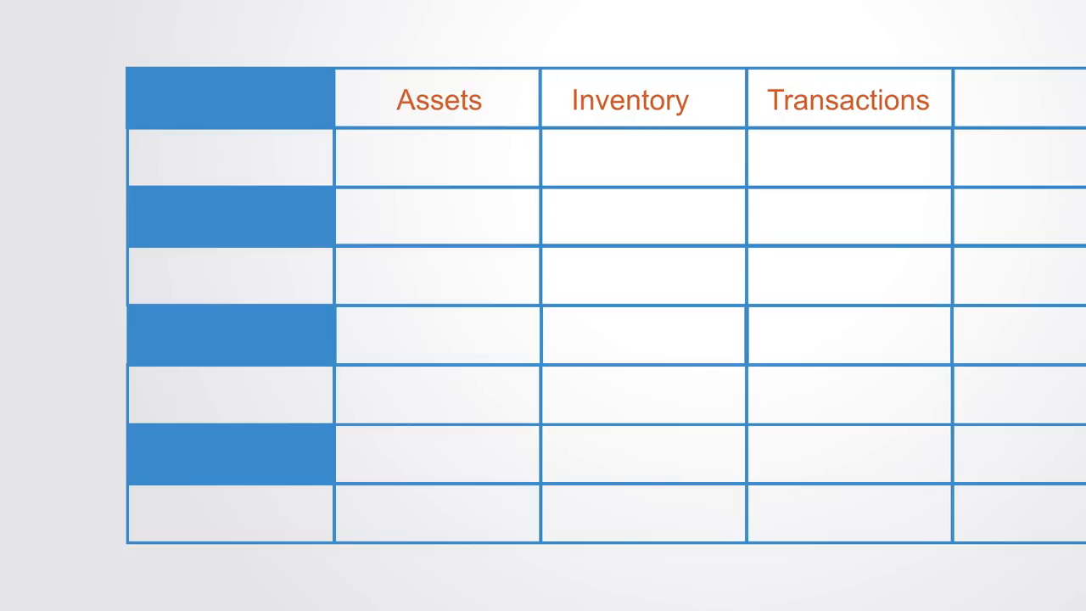
pyautogui.write('Car')
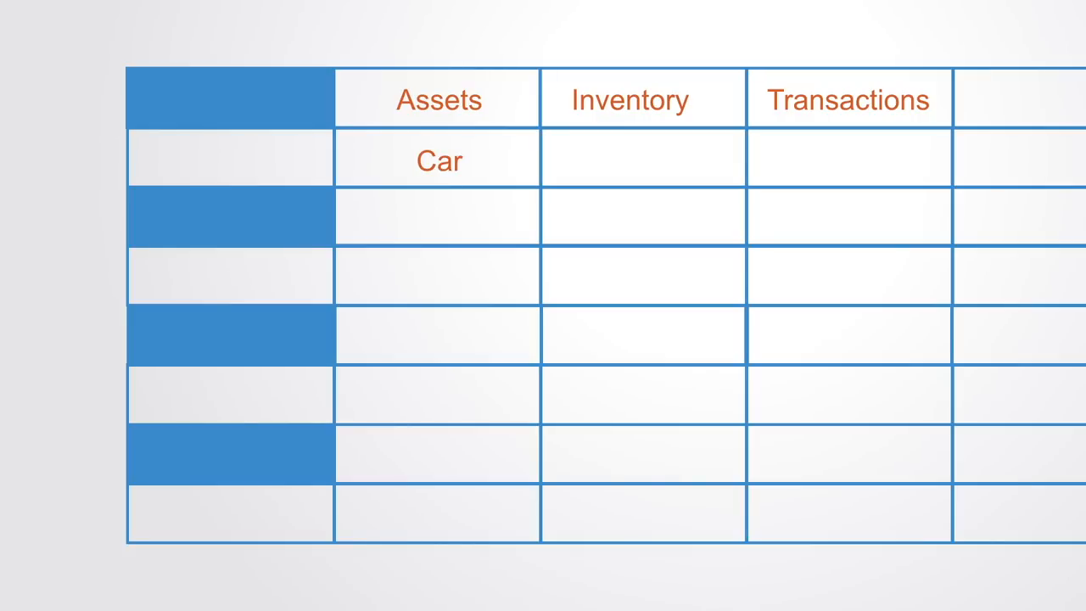
pyautogui.write('Home')
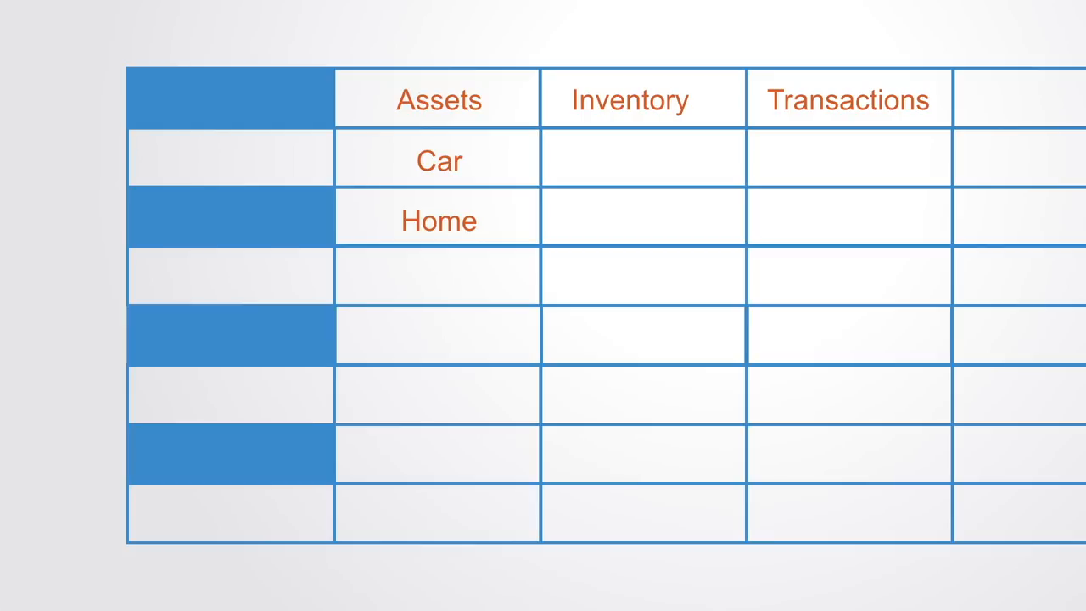
pyautogui.write('Currencies')
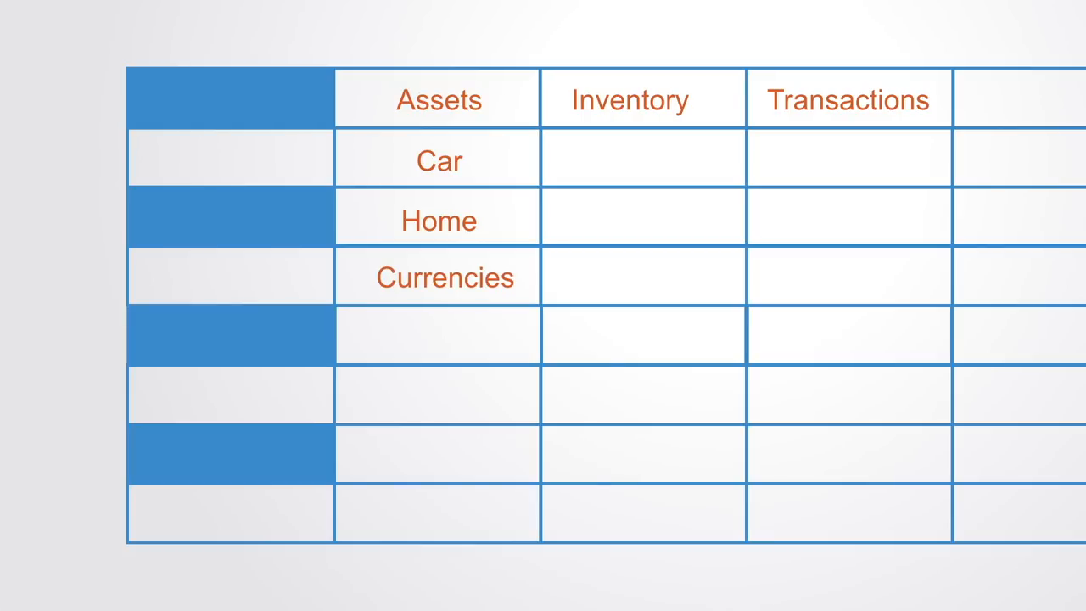
pyautogui.write('Pattens')
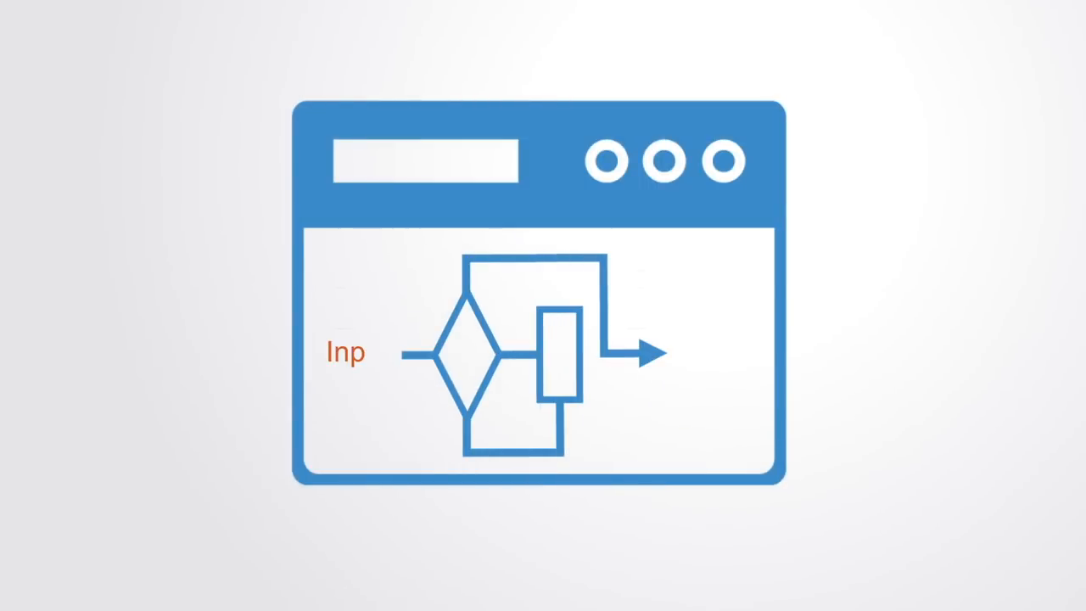
pyautogui.write('ut')
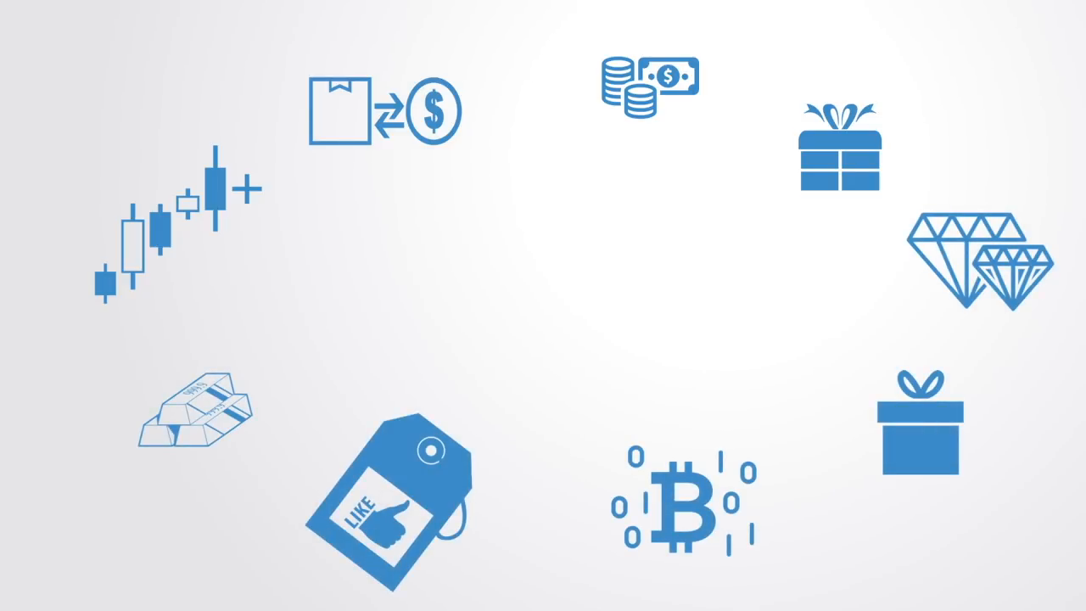
pyautogui.write('Discovery, valu')
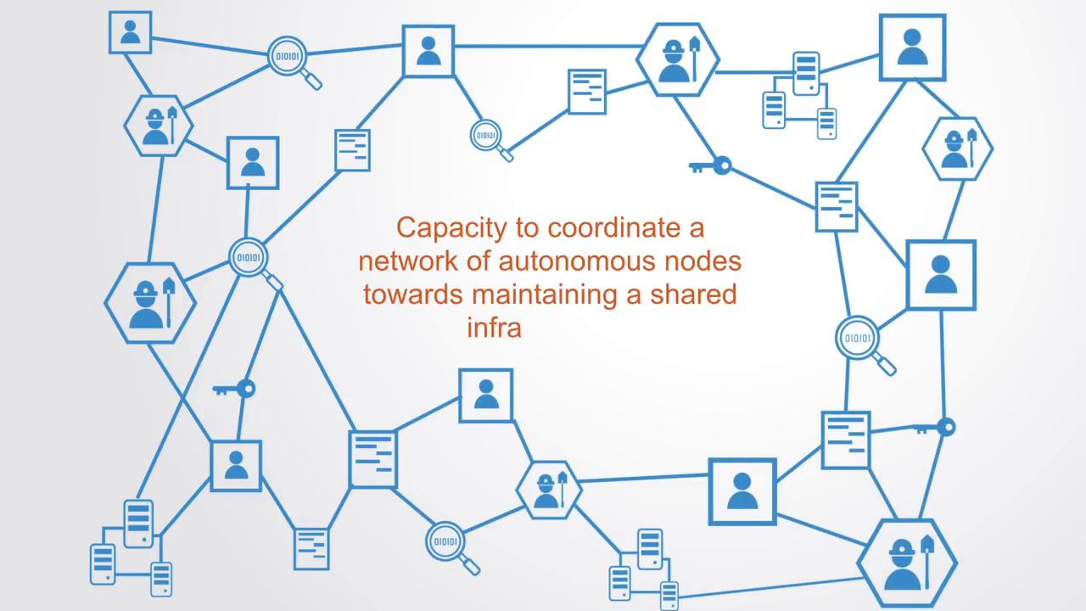
pyautogui.write('structure')
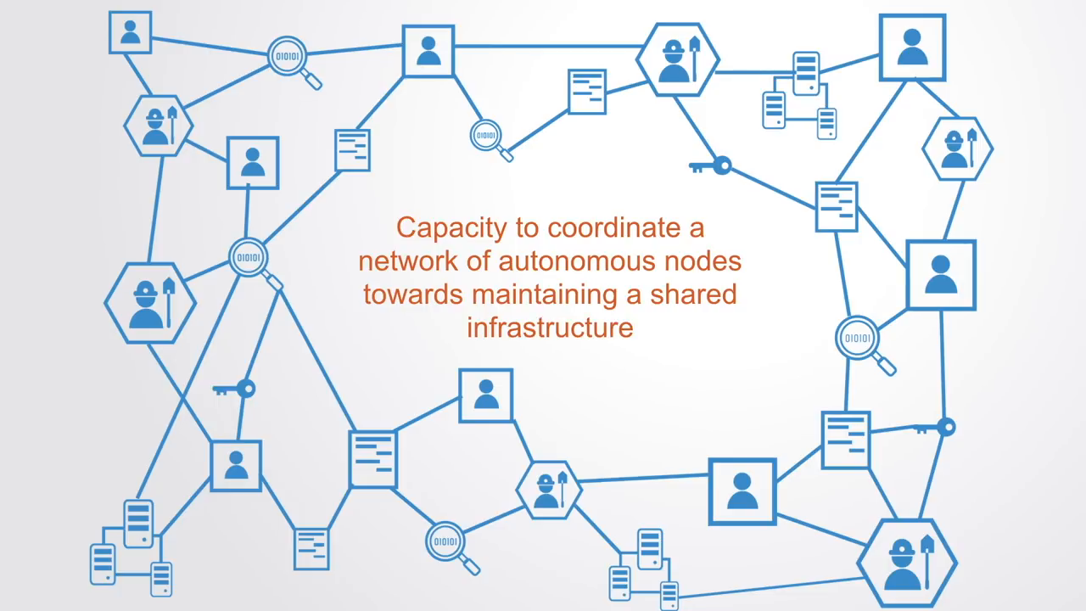